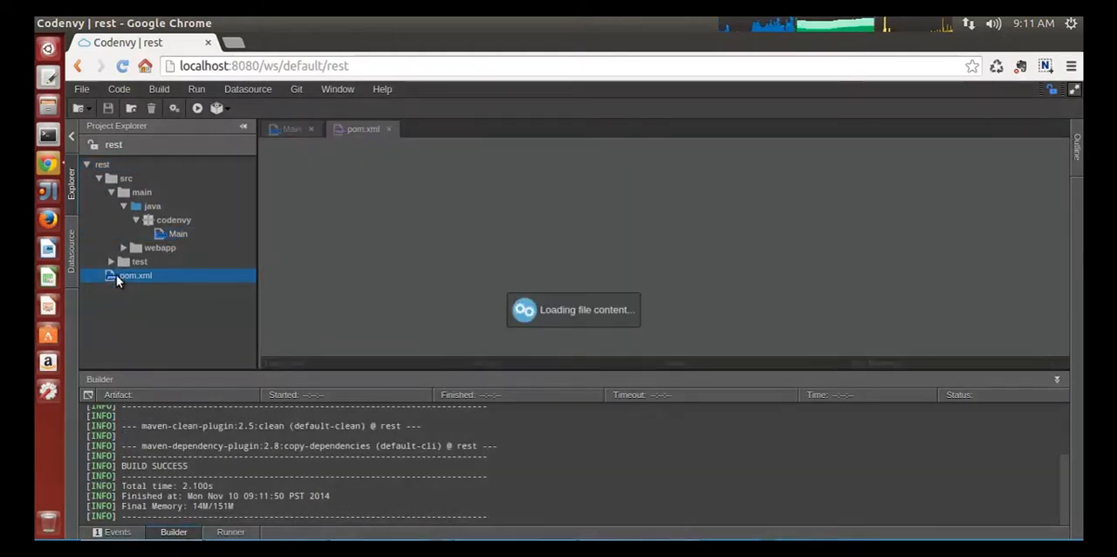
- Open pom.xml and WEB-INF/web.xml, then add repositories and build sections to pom.xml
{"action": "left_click", "coordinate": [136, 275]}
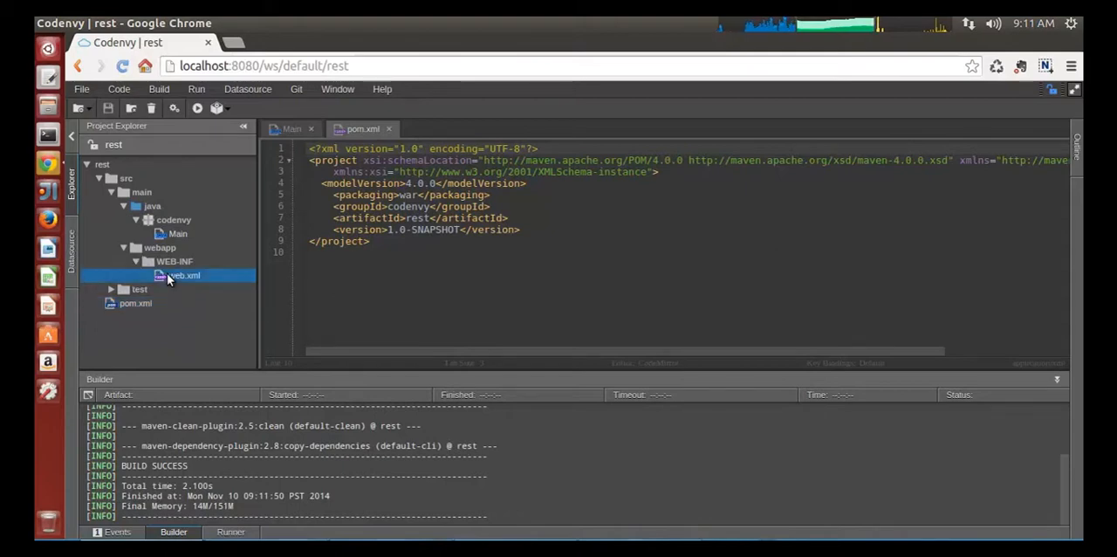
{"action": "double_click", "coordinate": [183, 275]}
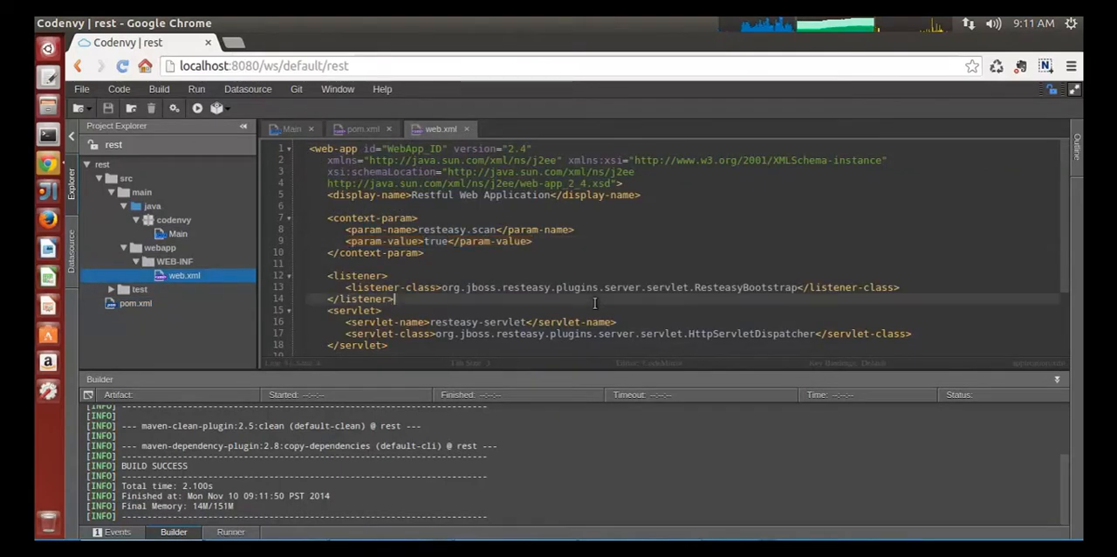
{"action": "left_click", "coordinate": [356, 129]}
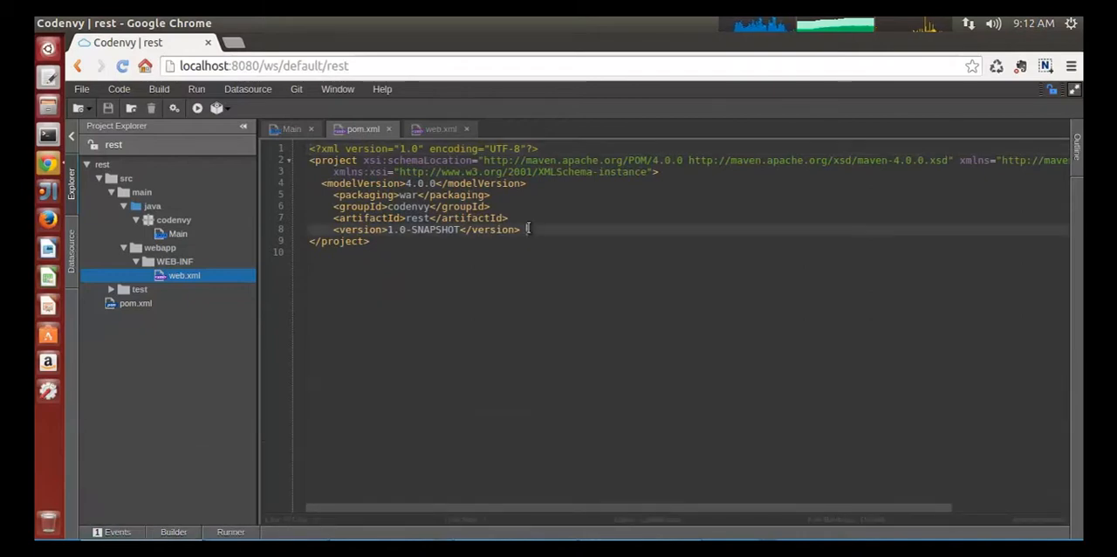
{"action": "type", "text": "<repositories>...</build>"}
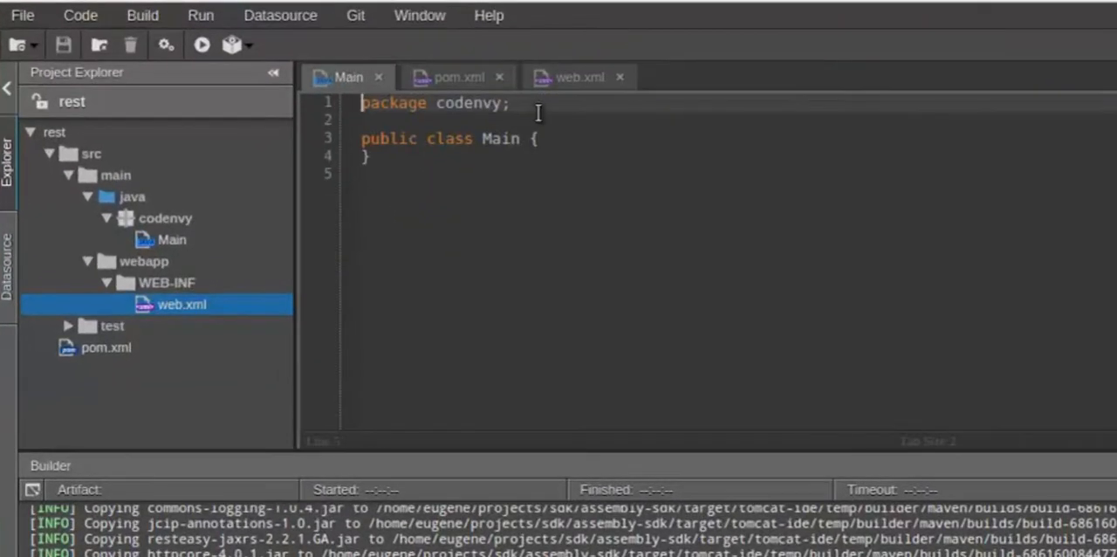
{"action": "type", "text": "@Path"}
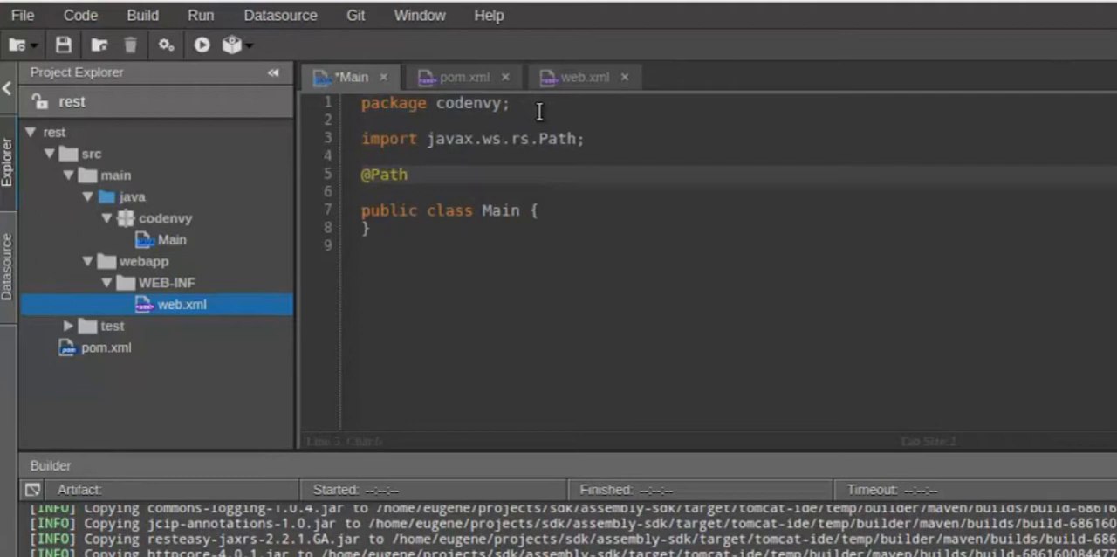
{"action": "type", "text": "(\"\")"}
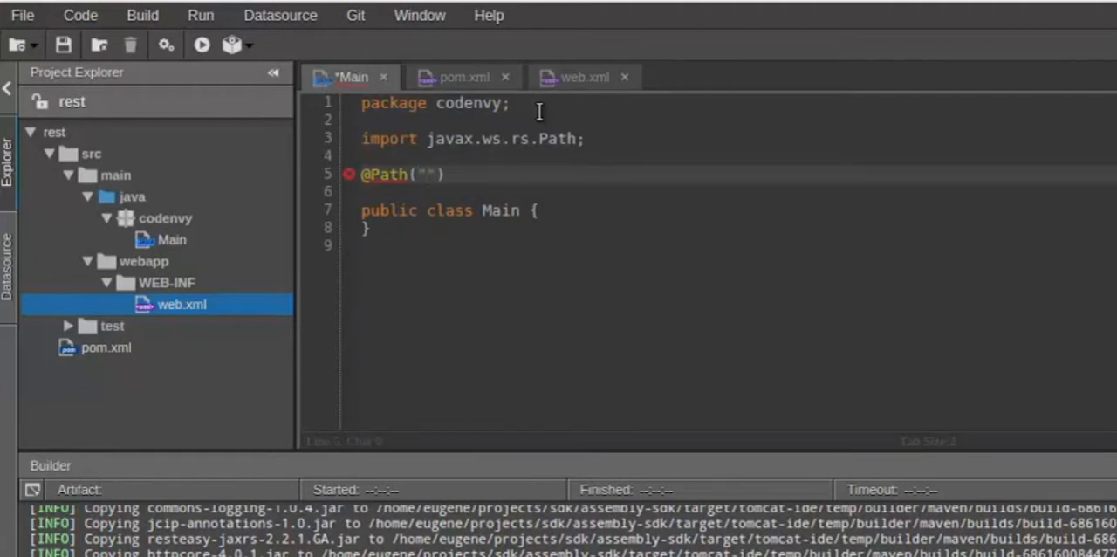
{"action": "type", "text": "/api"}
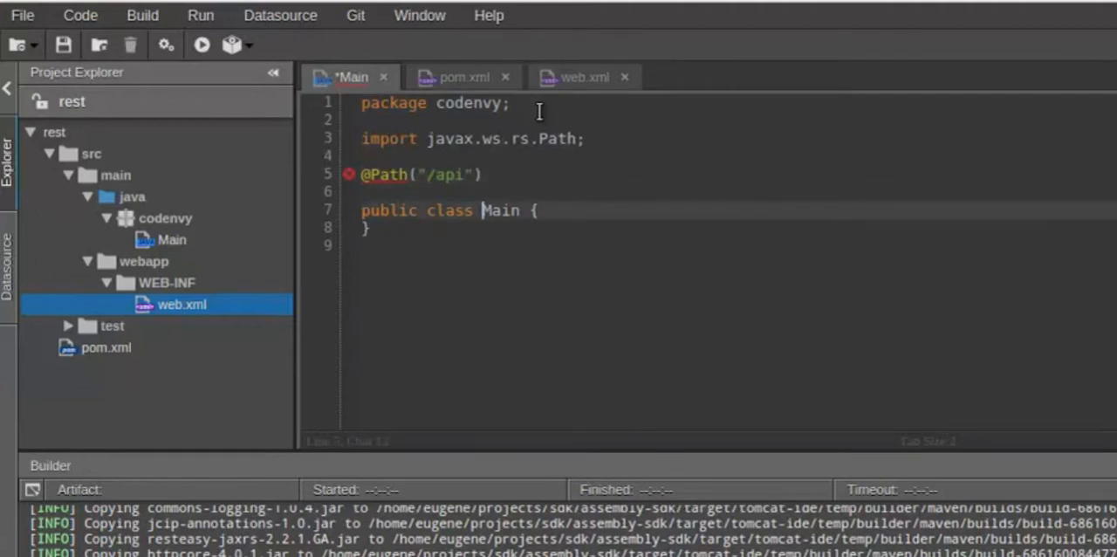
{"action": "type", "text": "@Ge"}
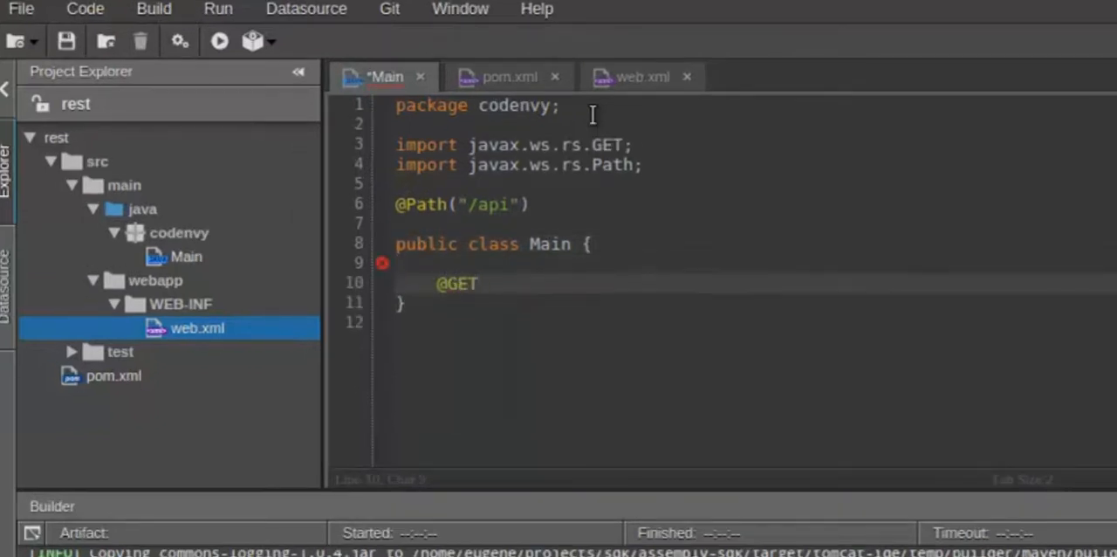
{"action": "type", "text": "@Path"}
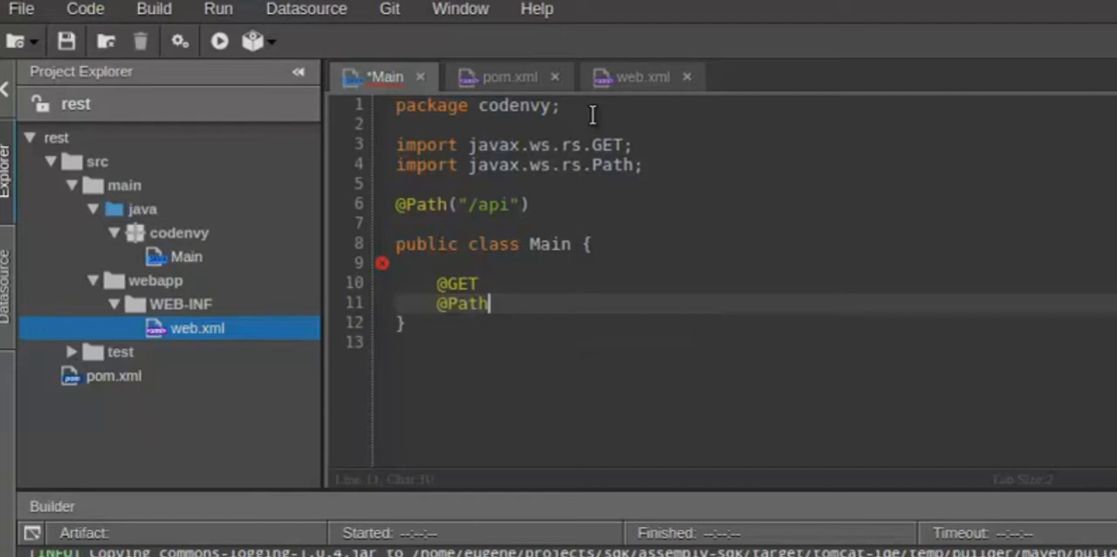
{"action": "type", "text": "(\"{}\")"}
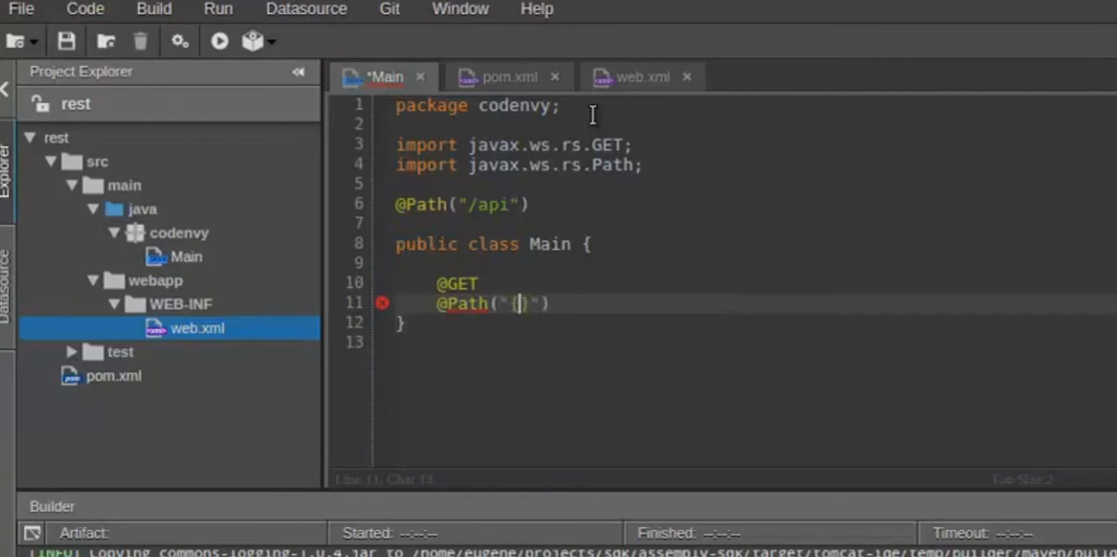
{"action": "type", "text": "name"}
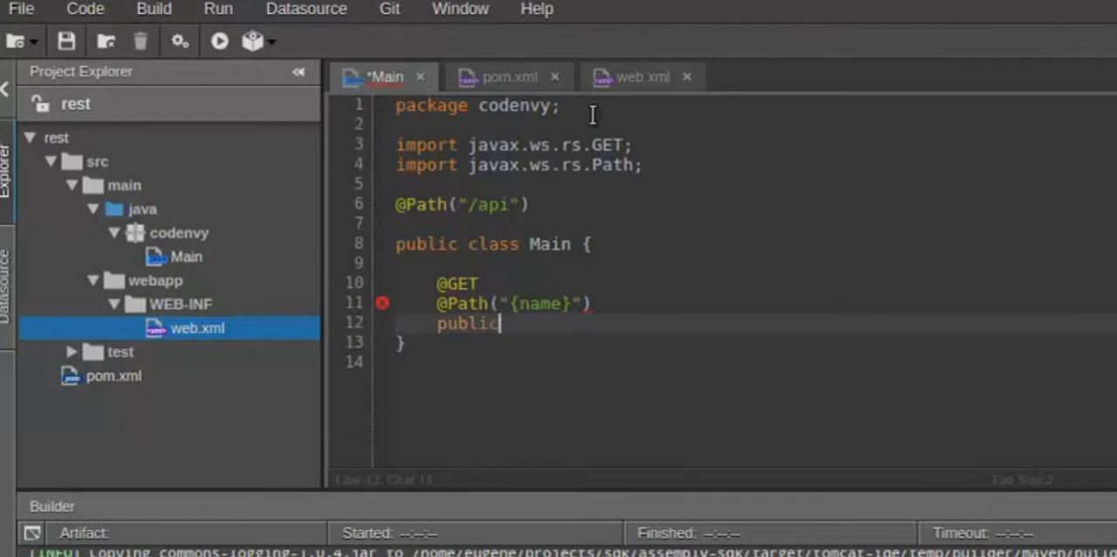
{"action": "type", "text": "Response"}
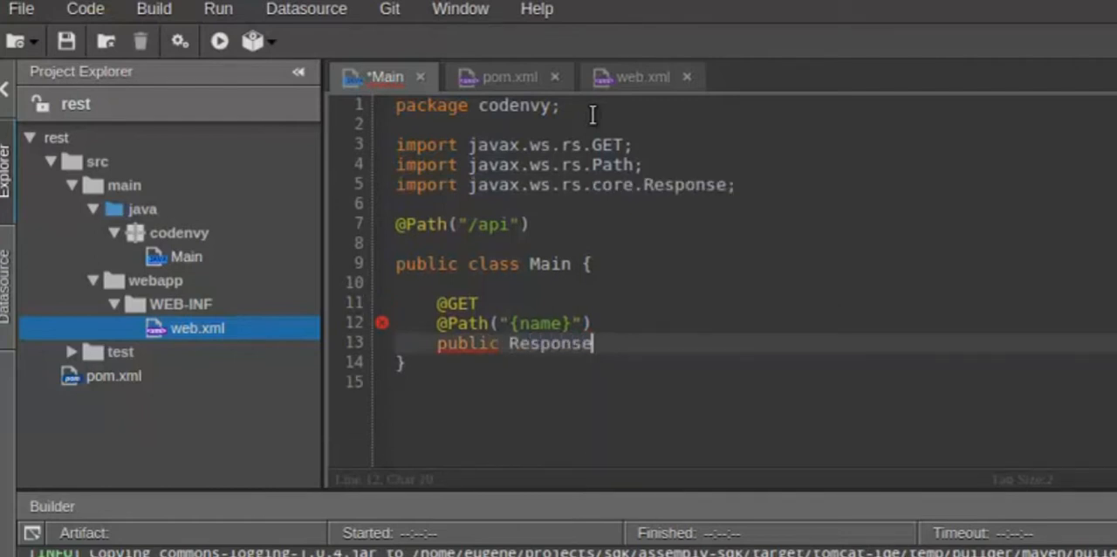
{"action": "type", "text": "getElement"}
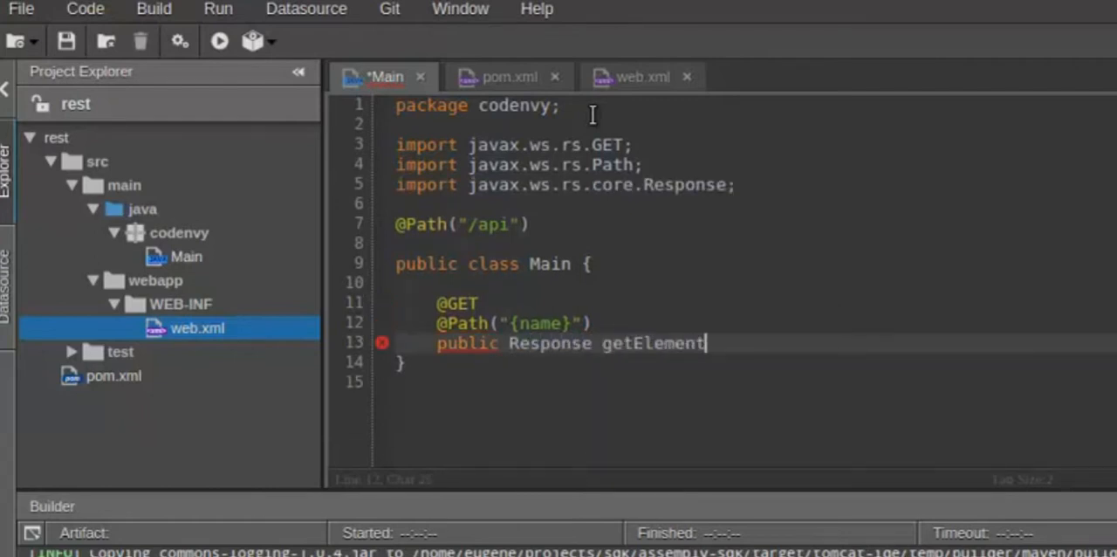
{"action": "type", "text": "ById()"}
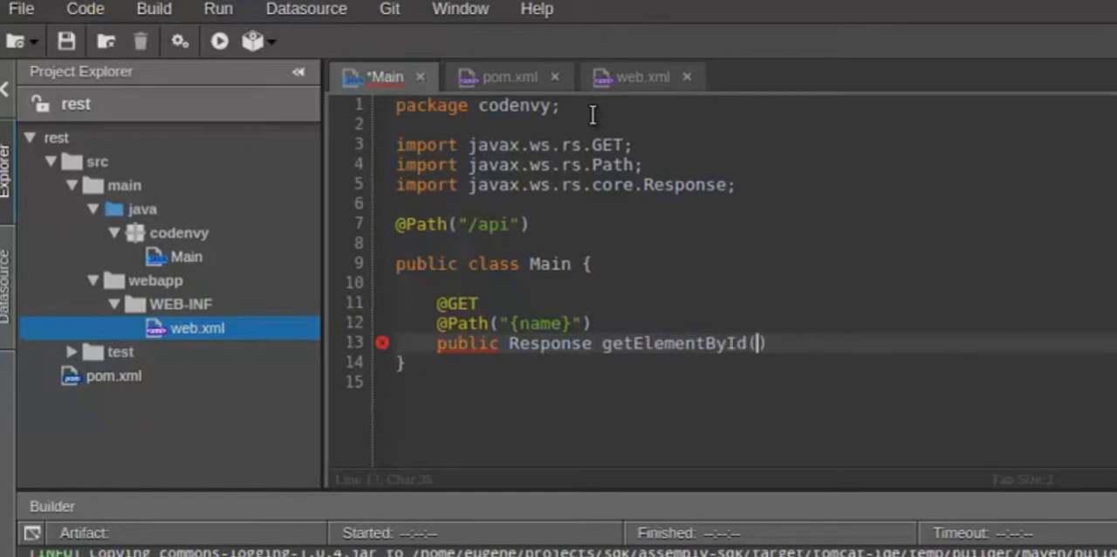
{"action": "type", "text": "@QueryParam("}
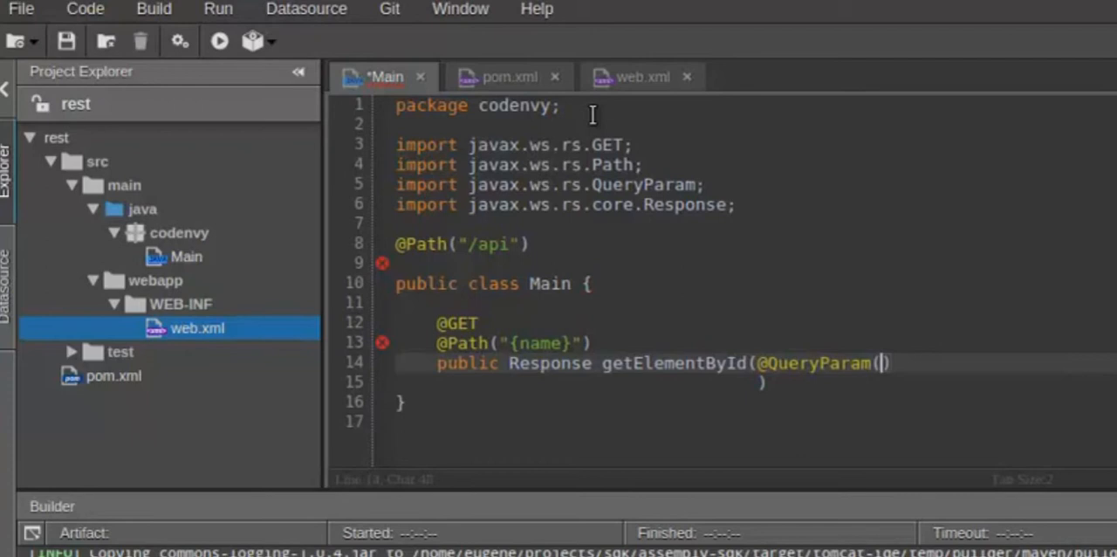
{"action": "type", "text": "\"year\")"}
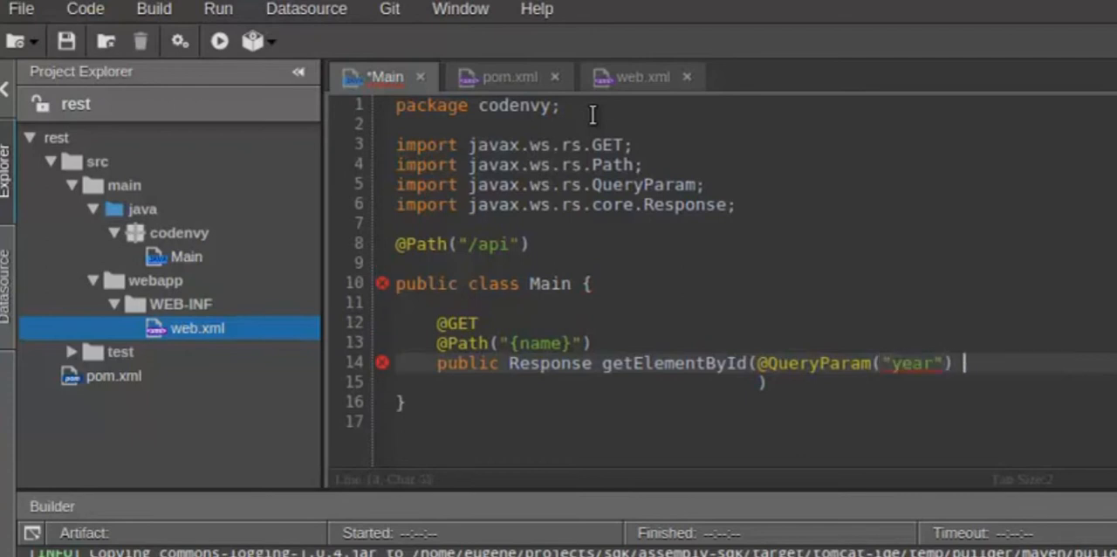
{"action": "type", "text": "String year,"}
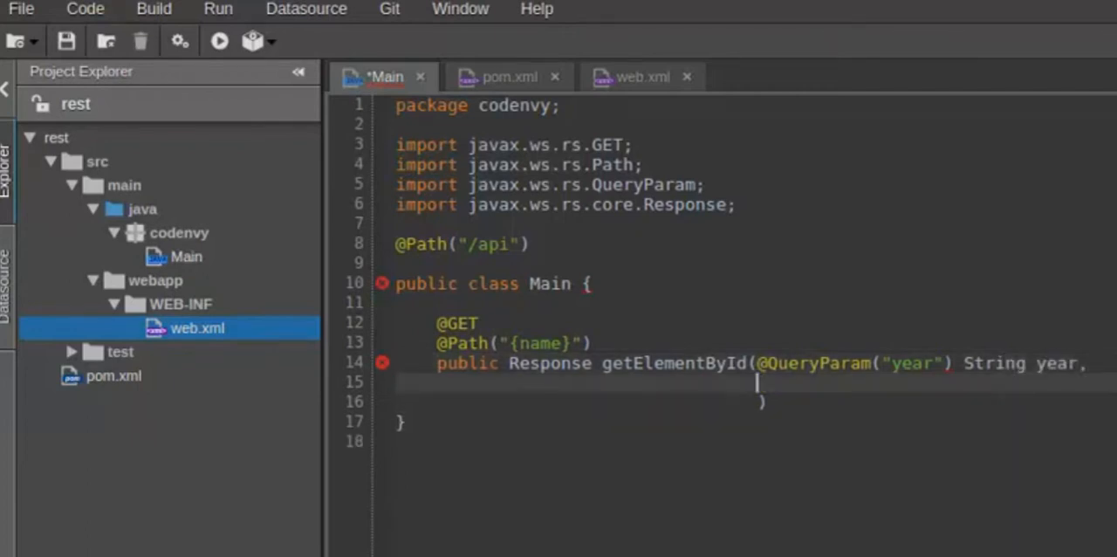
{"action": "type", "text": "@PathParam)"}
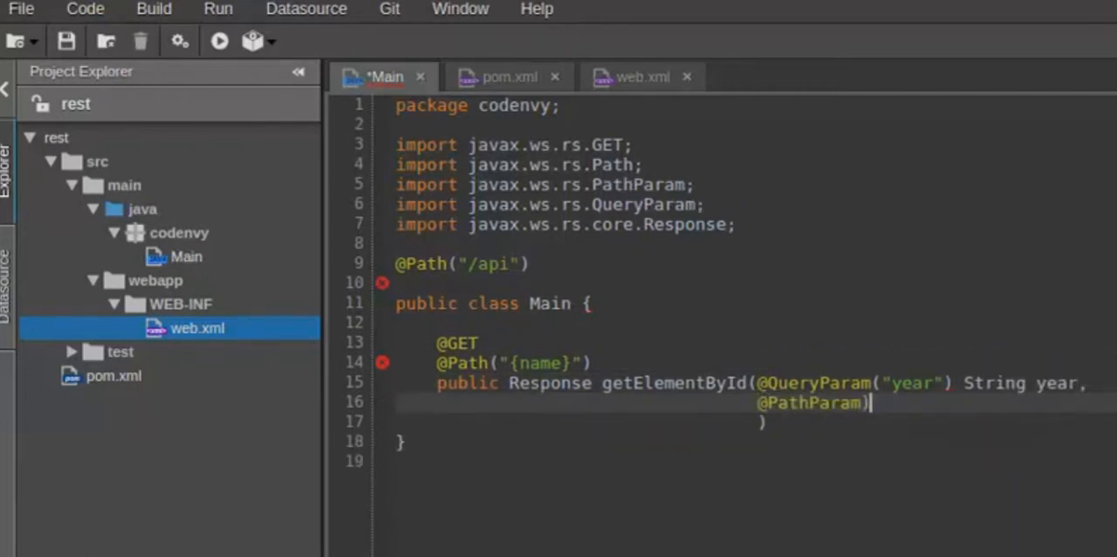
{"action": "type", "text": "\"name\""}
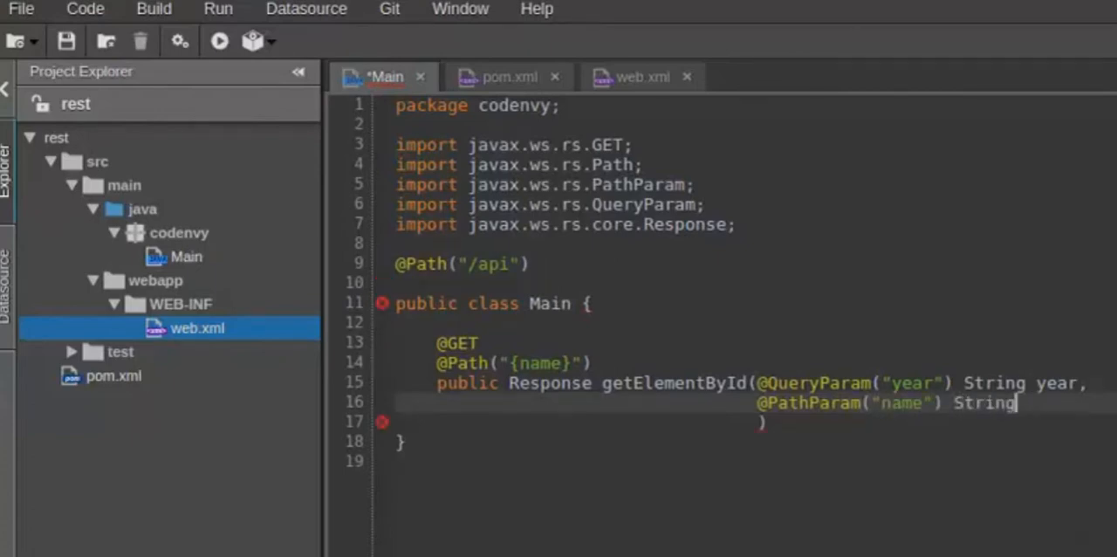
{"action": "type", "text": "name)"}
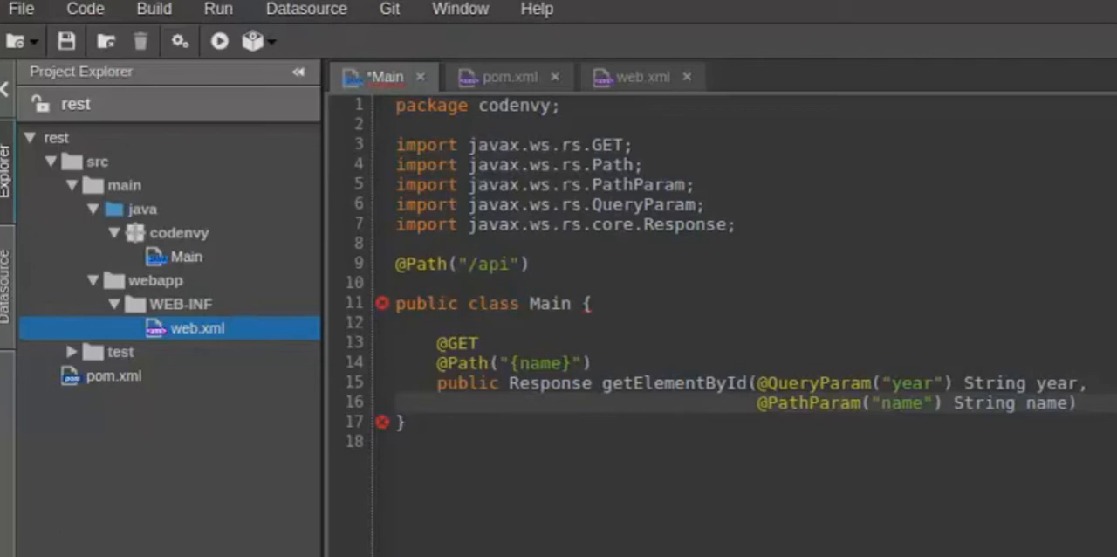
{"action": "type", "text": "{"}
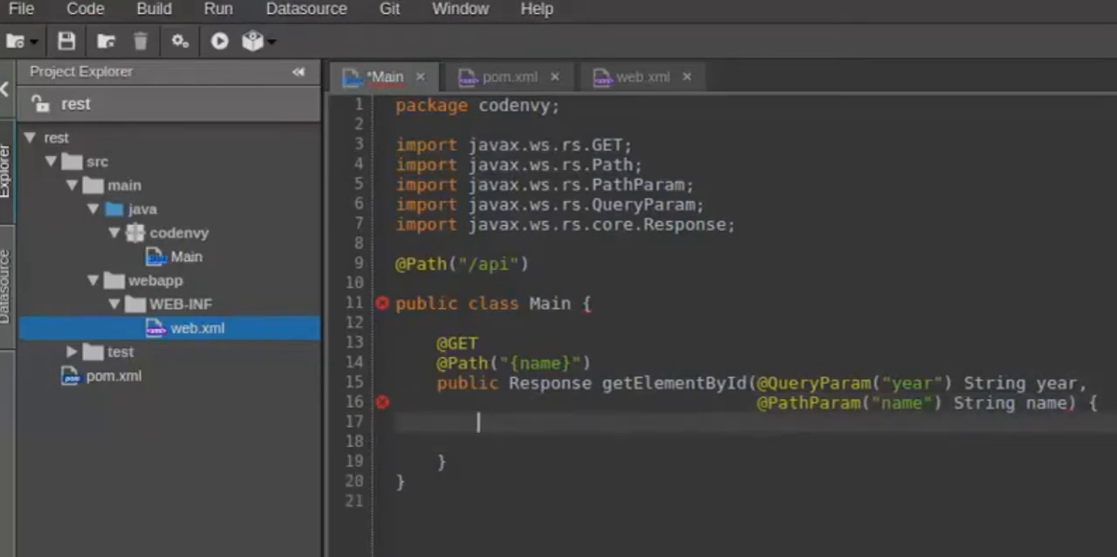
- Return Response.status(200).entity("Data received: " + name + " and " + year).build()
{"action": "type", "text": "return"}
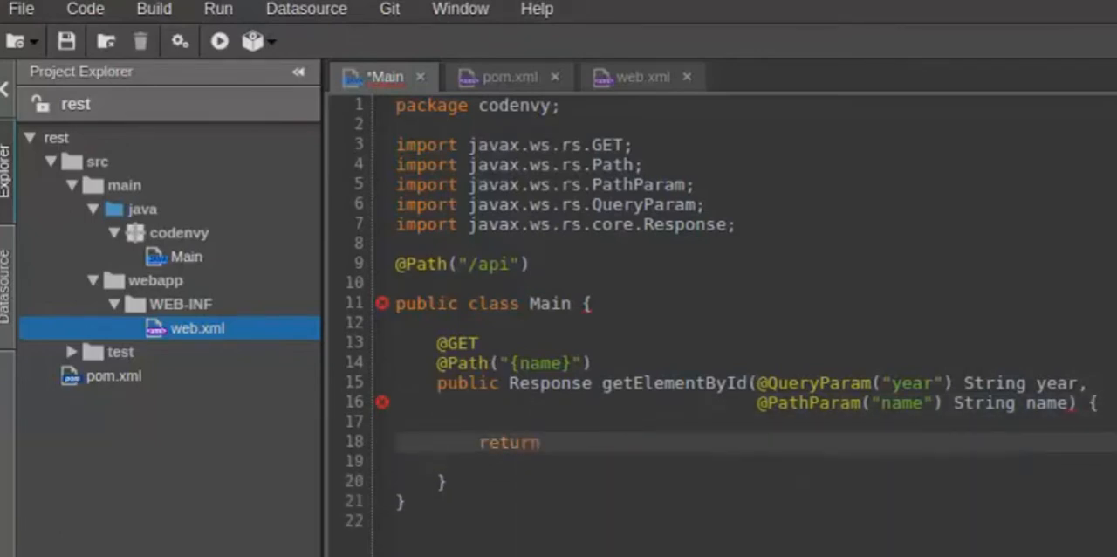
{"action": "type", "text": "Respons"}
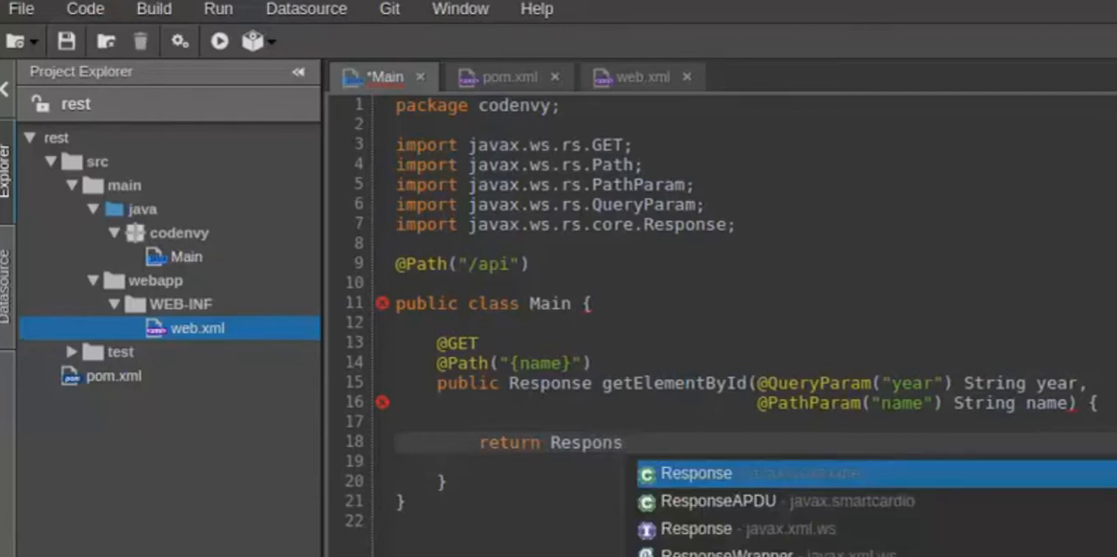
{"action": "type", "text": ".status(200)"}
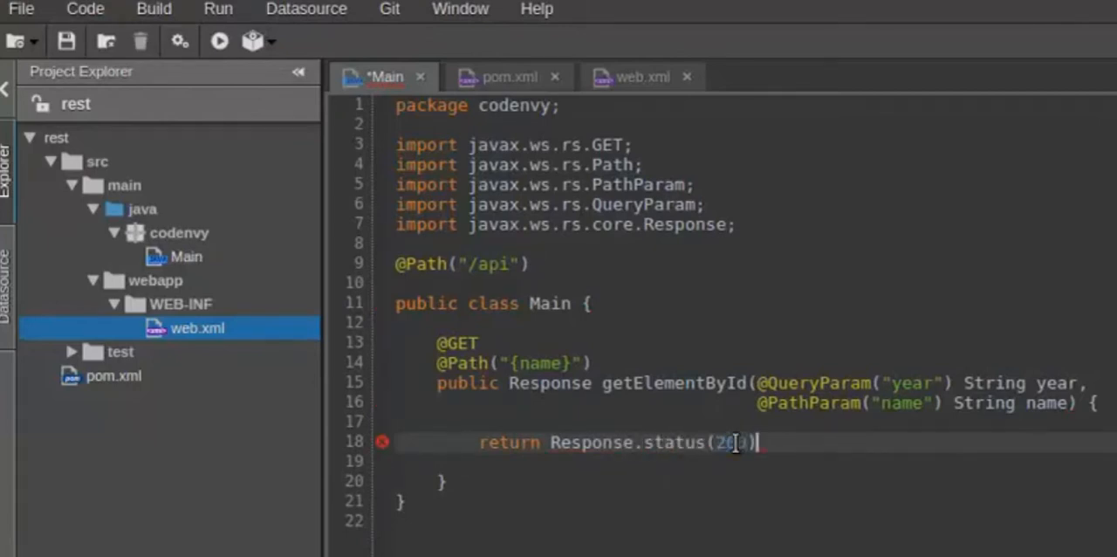
{"action": "type", "text": ".entity(arg0)"}
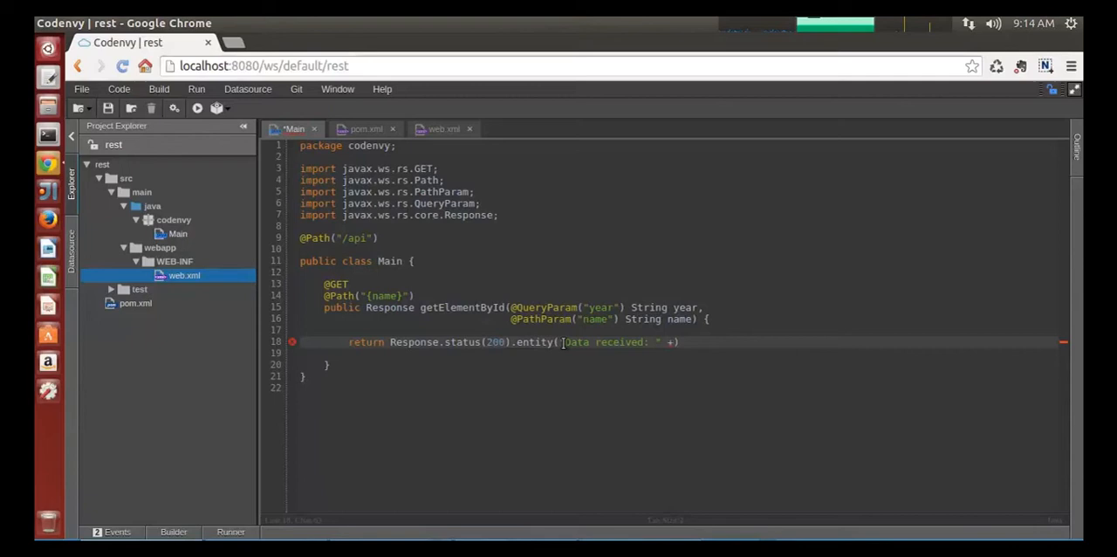
{"action": "type", "text": "name)"}
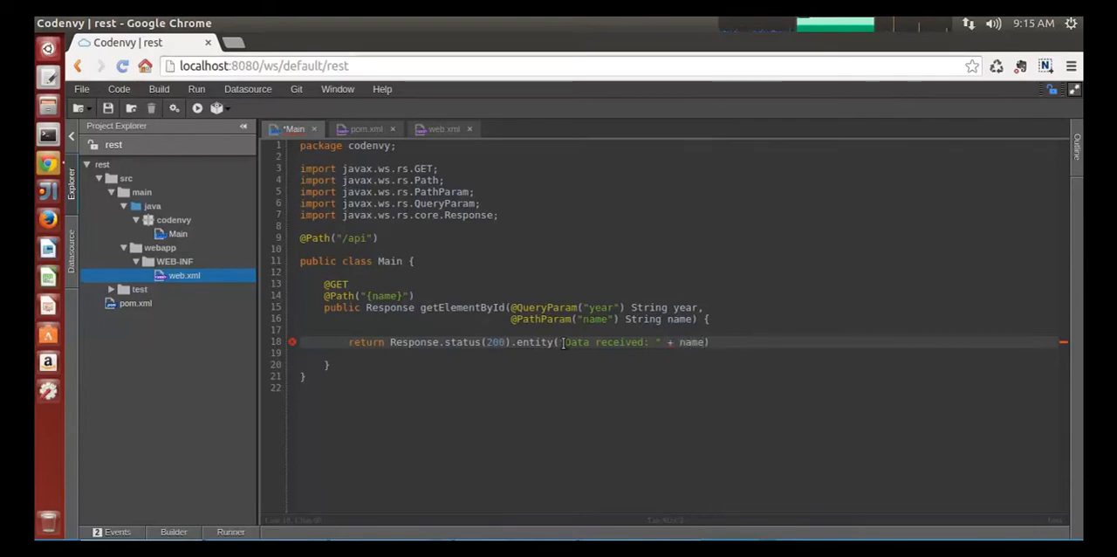
{"action": "type", "text": "+ \"\""}
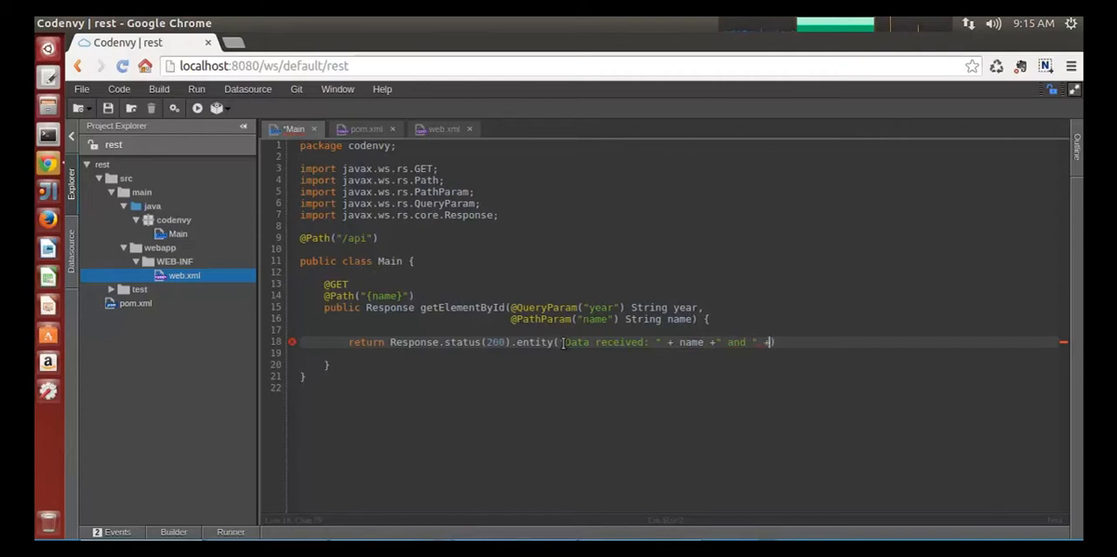
{"action": "type", "text": "year)"}
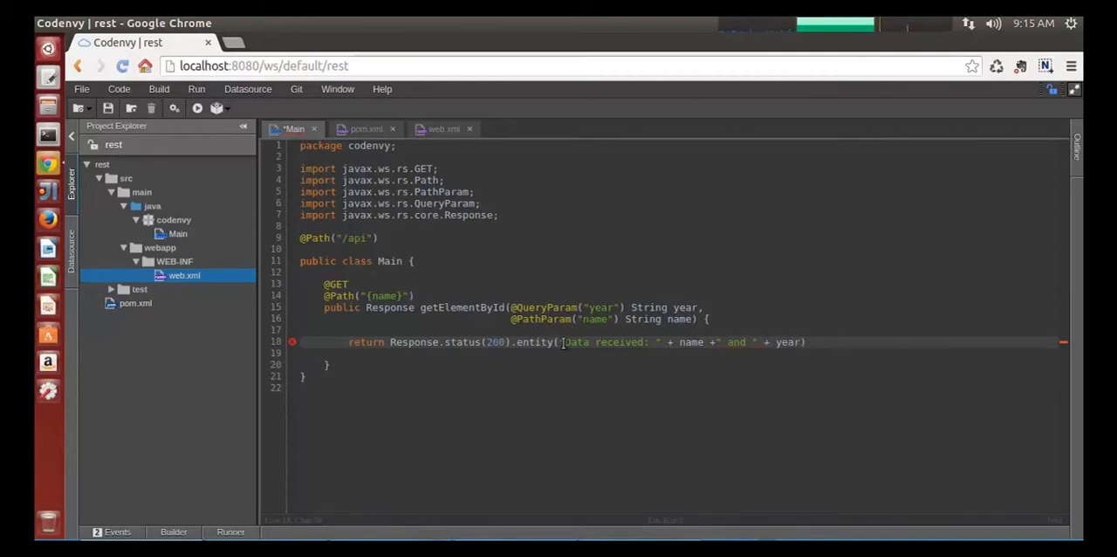
{"action": "type", "text": ".build();"}
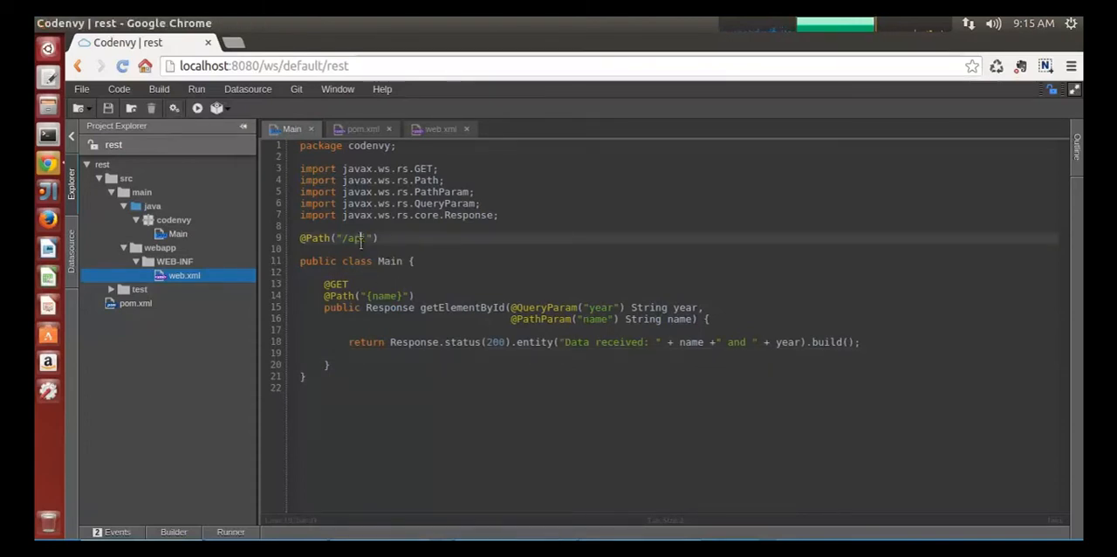
- Check the servlet mapping in web.xml and build the project into RESTfulExample.war
{"action": "left_click", "coordinate": [440, 129]}
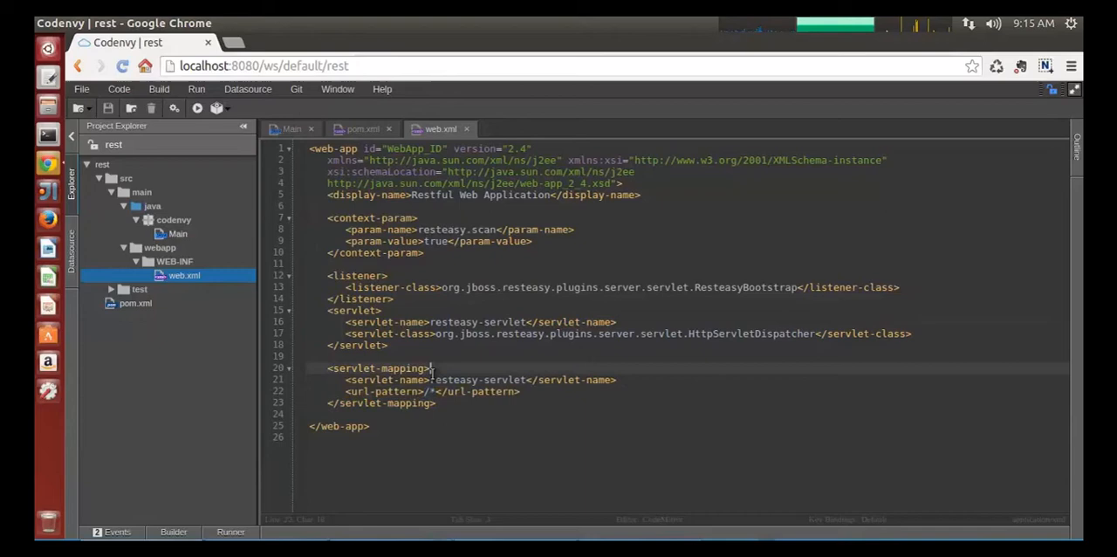
{"action": "mouse_move", "coordinate": [244, 136]}
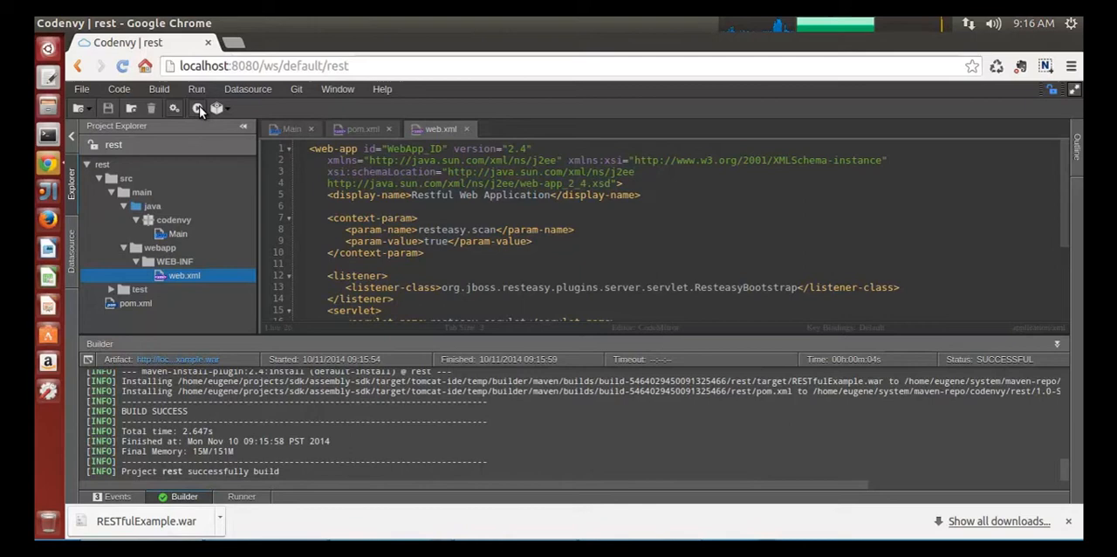
{"action": "left_click", "coordinate": [197, 108]}
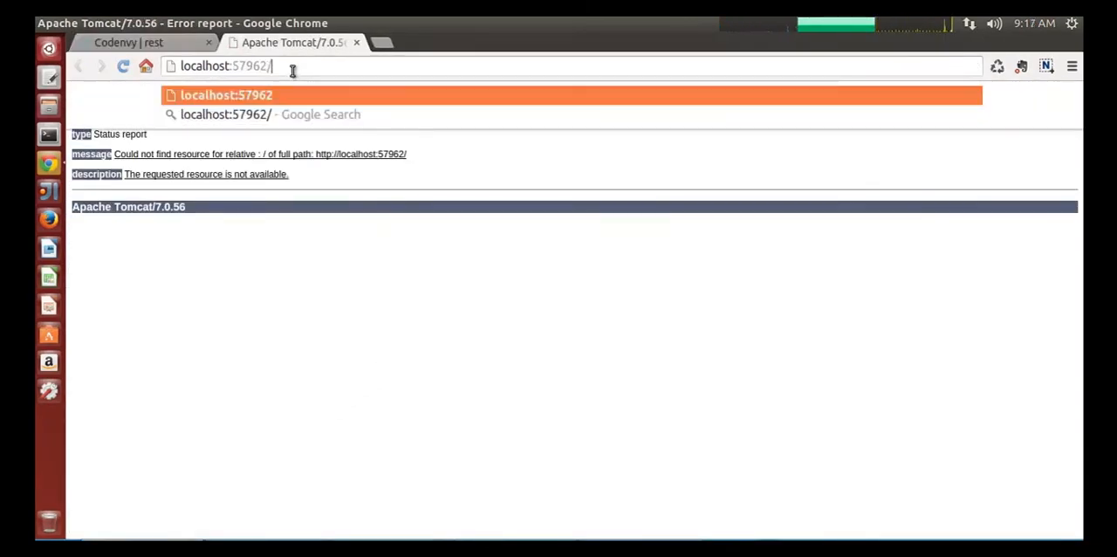
- Request localhost:57962/api/eugene?year=2014 to get "Data received: eugene and 2014", then return to the IDE
{"action": "type", "text": "api/"}
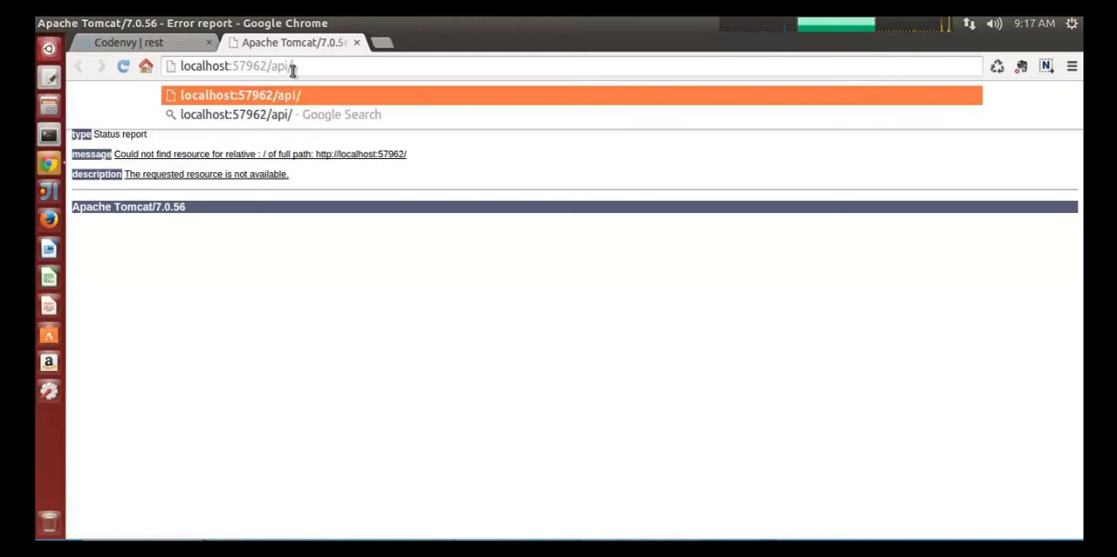
{"action": "type", "text": "eugene?"}
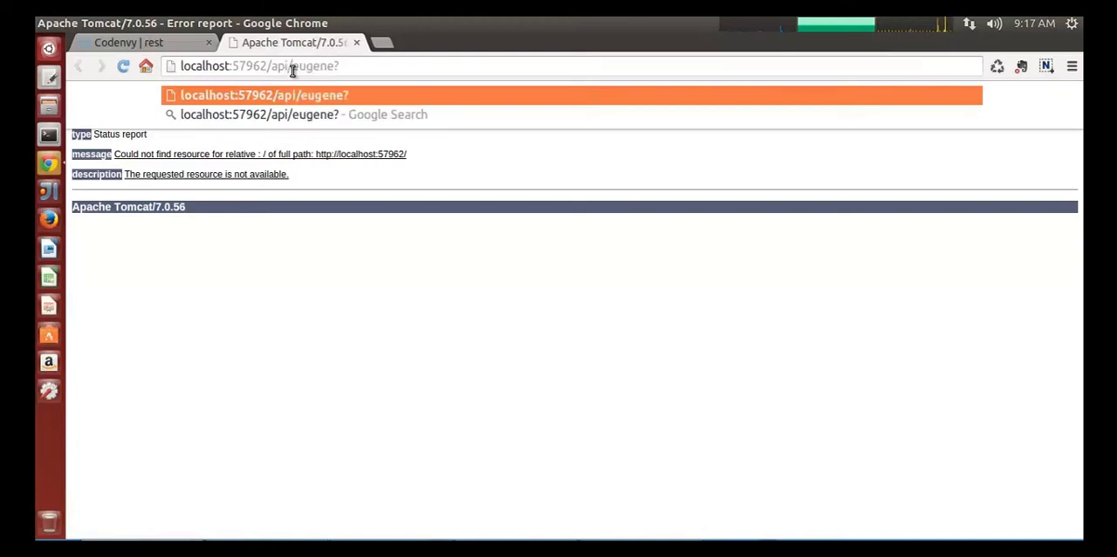
{"action": "type", "text": "year="}
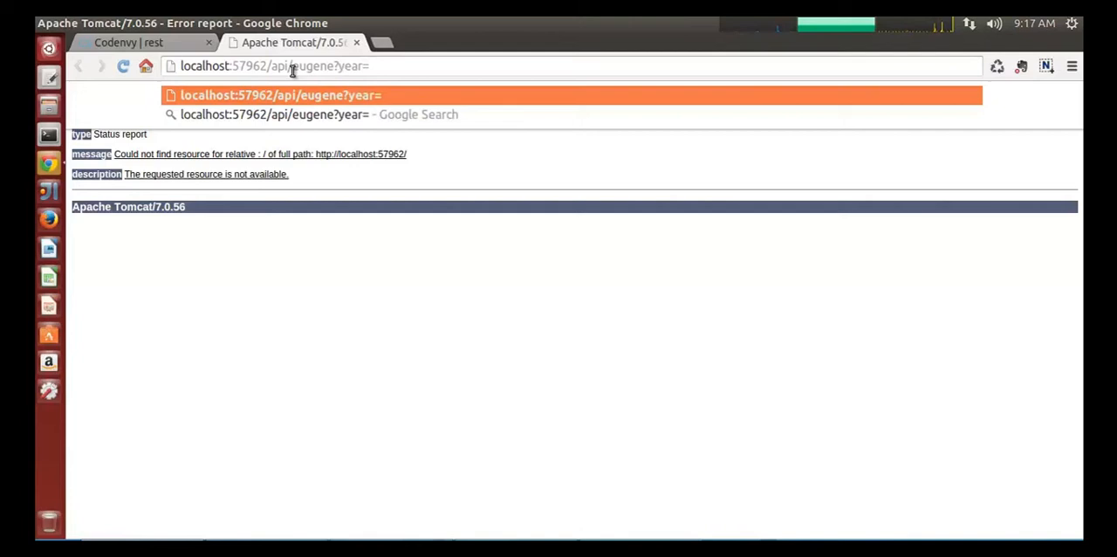
{"action": "type", "text": "2014"}
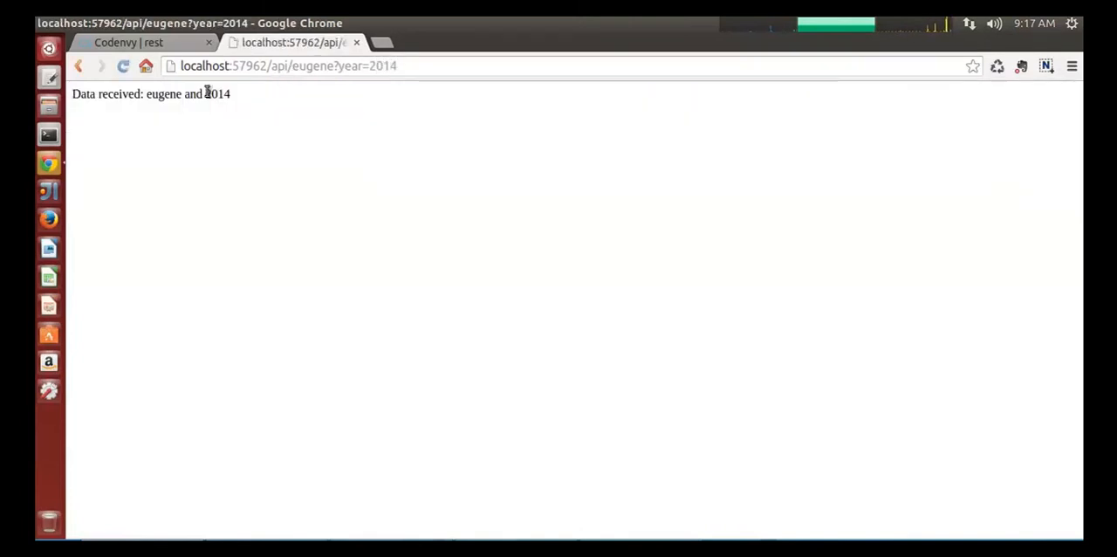
{"action": "left_click", "coordinate": [140, 42]}
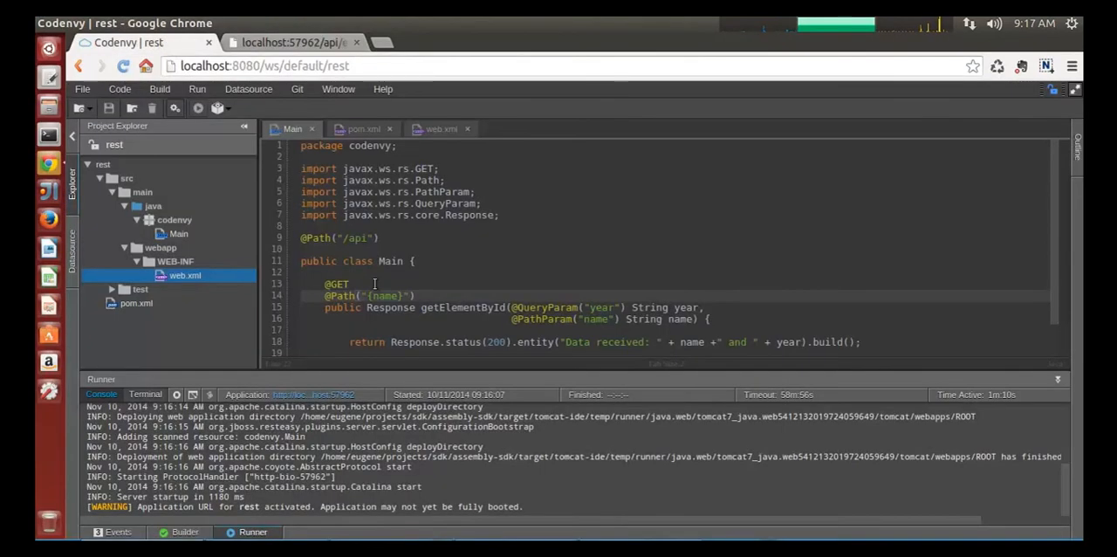
- Run a Custom Maven Build with Skip Test ticked and goal clean package
{"action": "left_click", "coordinate": [160, 88]}
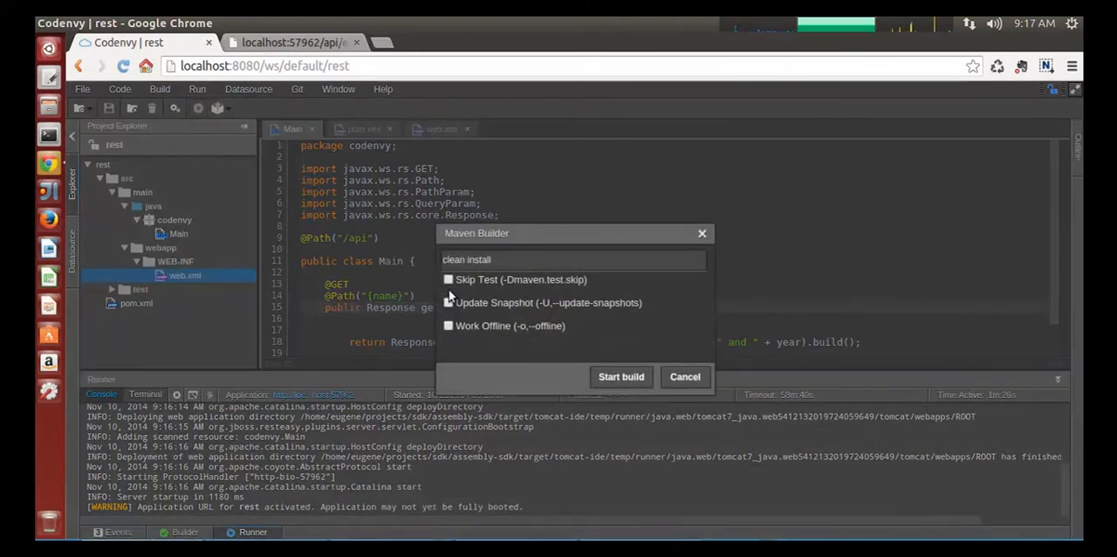
{"action": "left_click", "coordinate": [449, 279]}
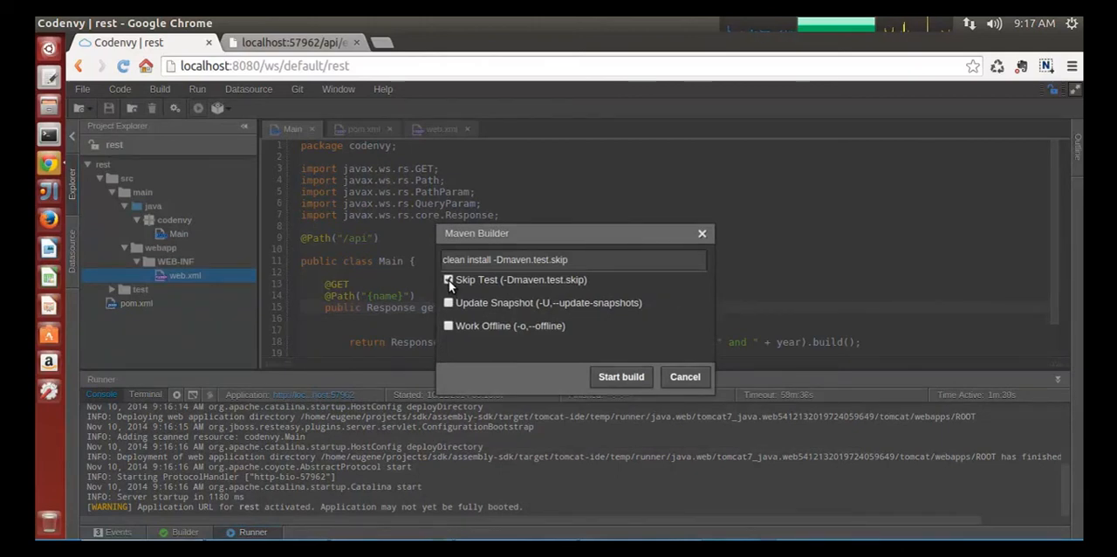
{"action": "left_click", "coordinate": [449, 279]}
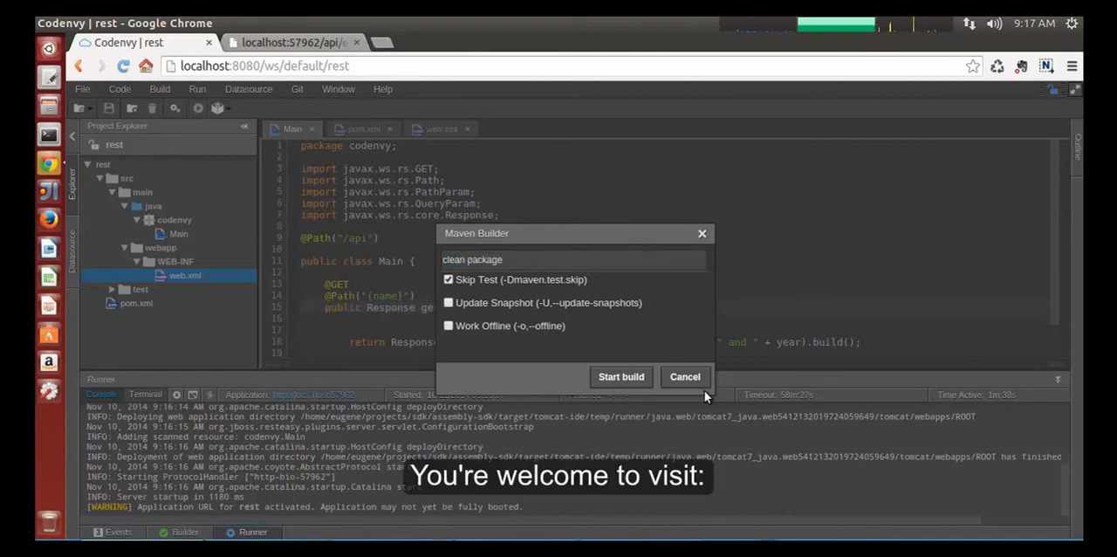
{"action": "left_click", "coordinate": [621, 377]}
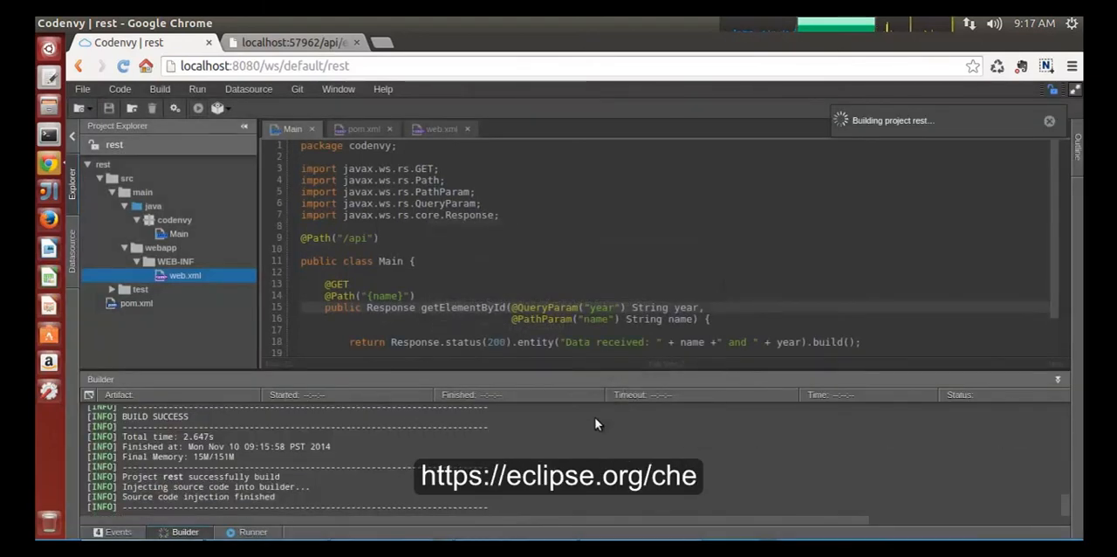
{"action": "left_click", "coordinate": [161, 87]}
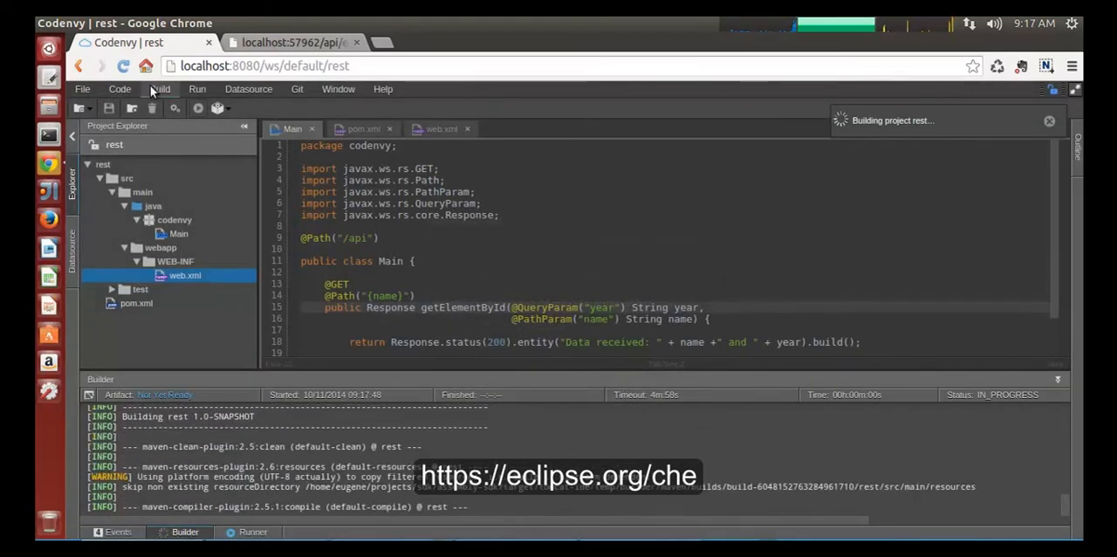
{"action": "left_click", "coordinate": [161, 89]}
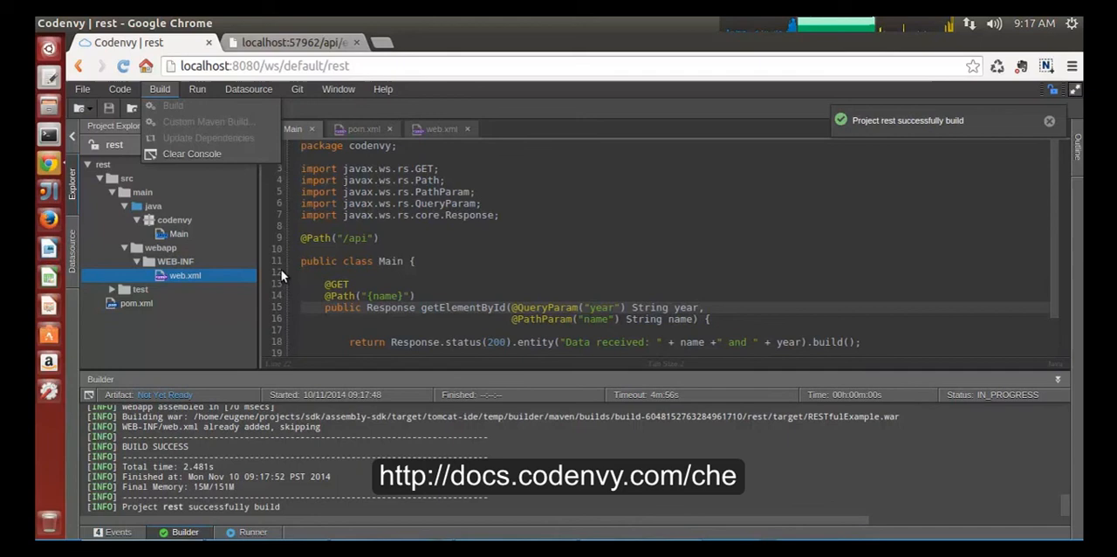